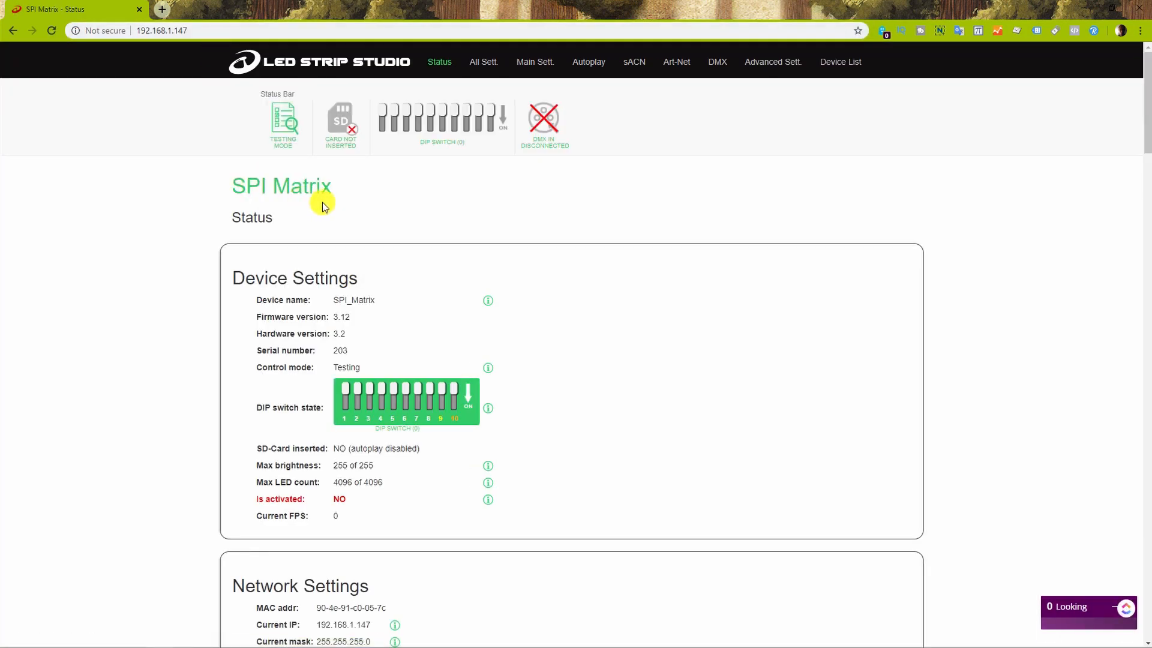
# On the All Settings page, run red dimming and save Output 1's colour order as G R B.
pyautogui.click(479, 62)
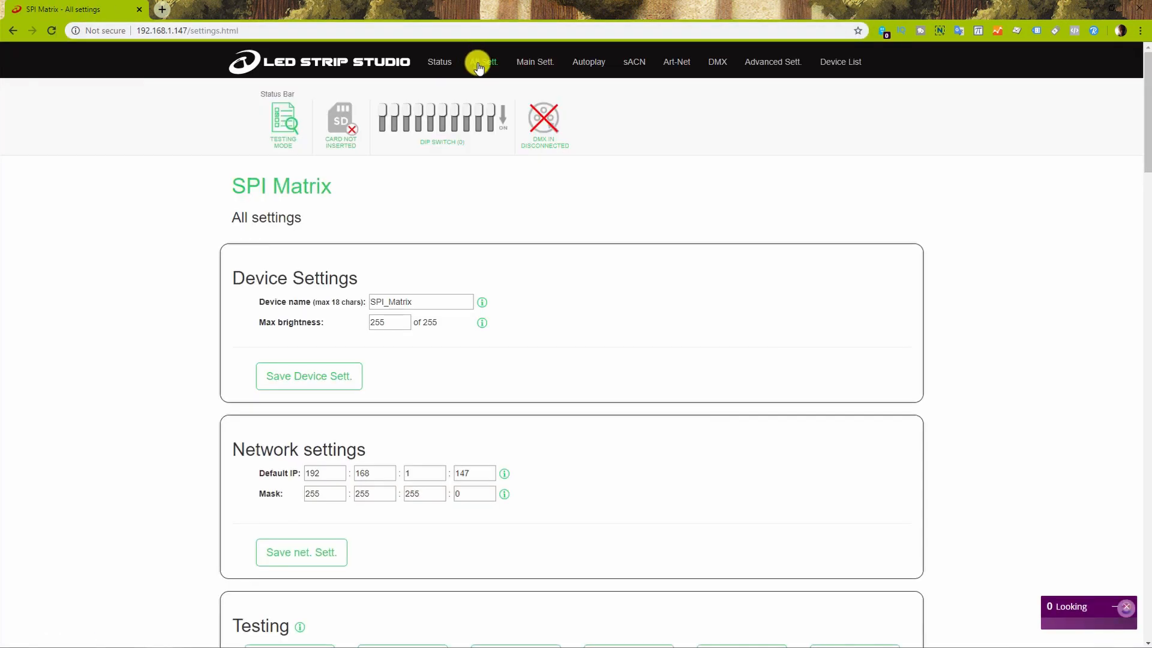
pyautogui.scroll(-3)
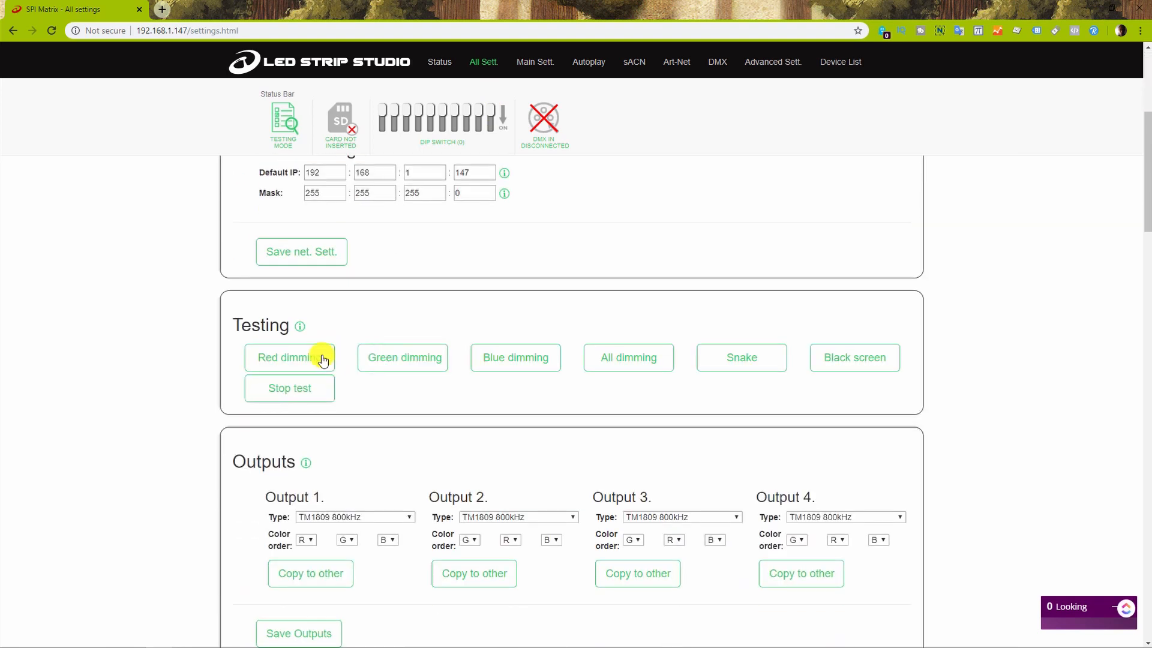
pyautogui.click(516, 357)
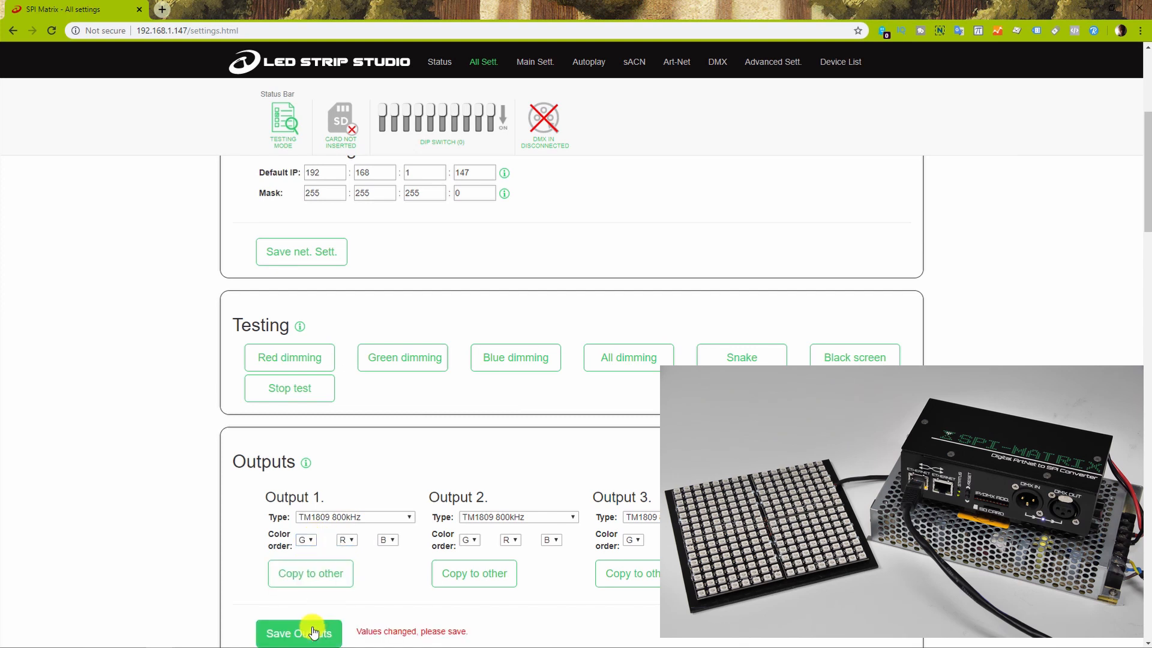
pyautogui.click(402, 357)
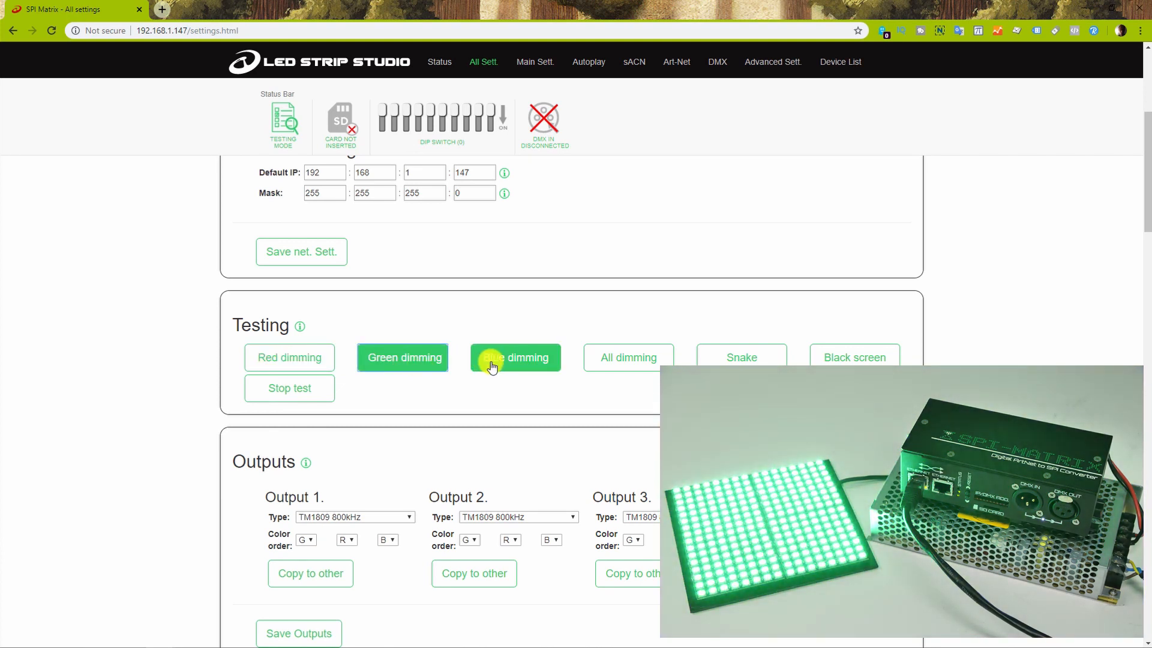
pyautogui.scroll(3)
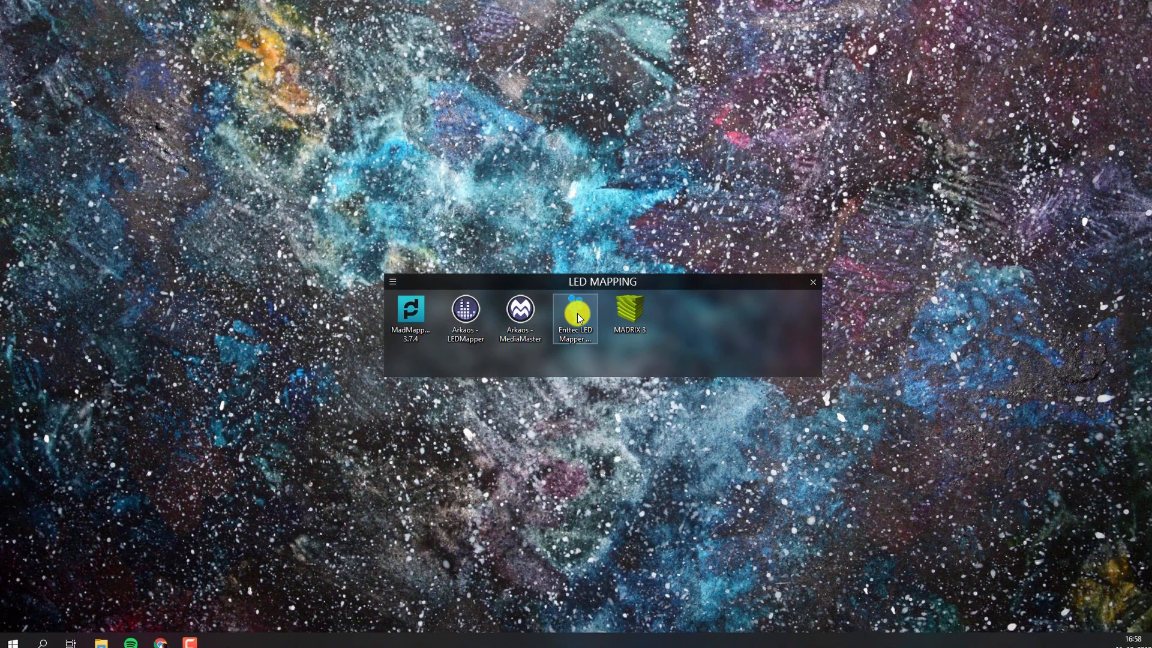
# Start ELM in trial mode and create a new 1280×720 stage named Stage01.
pyautogui.doubleClick(574, 313)
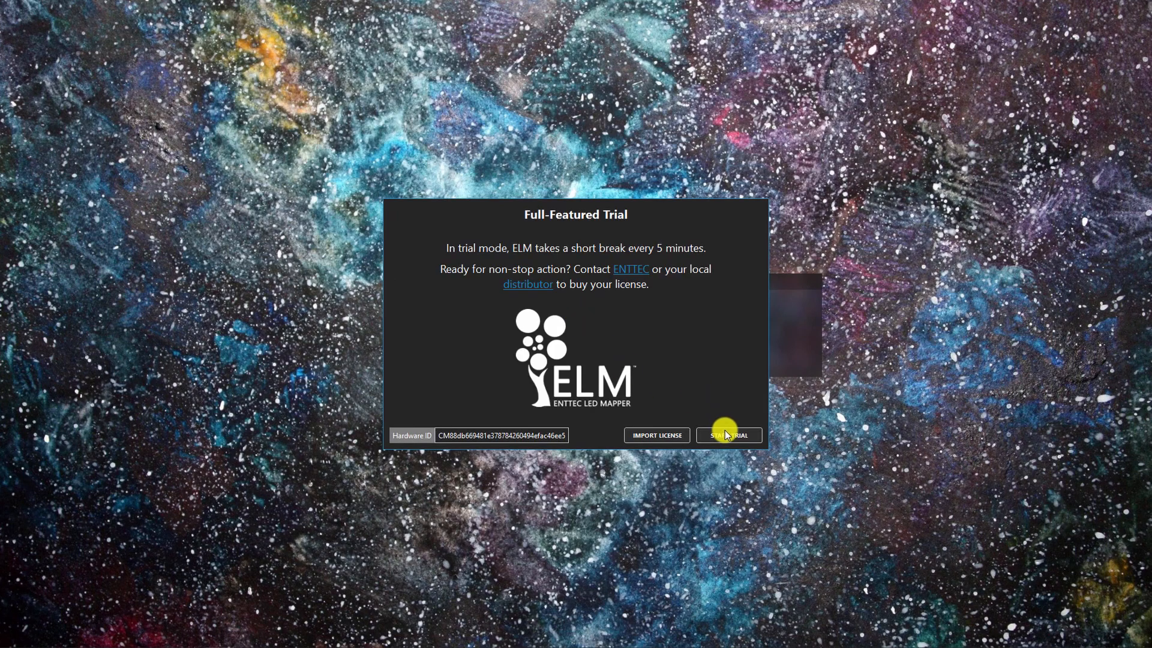
pyautogui.click(728, 435)
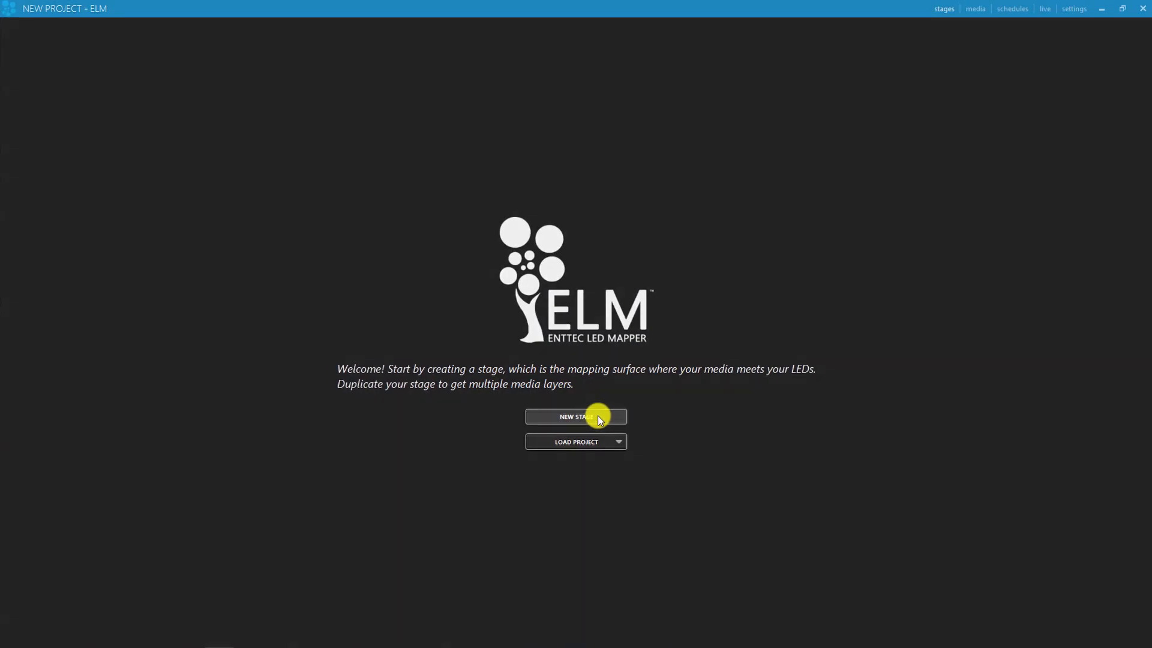
pyautogui.click(576, 418)
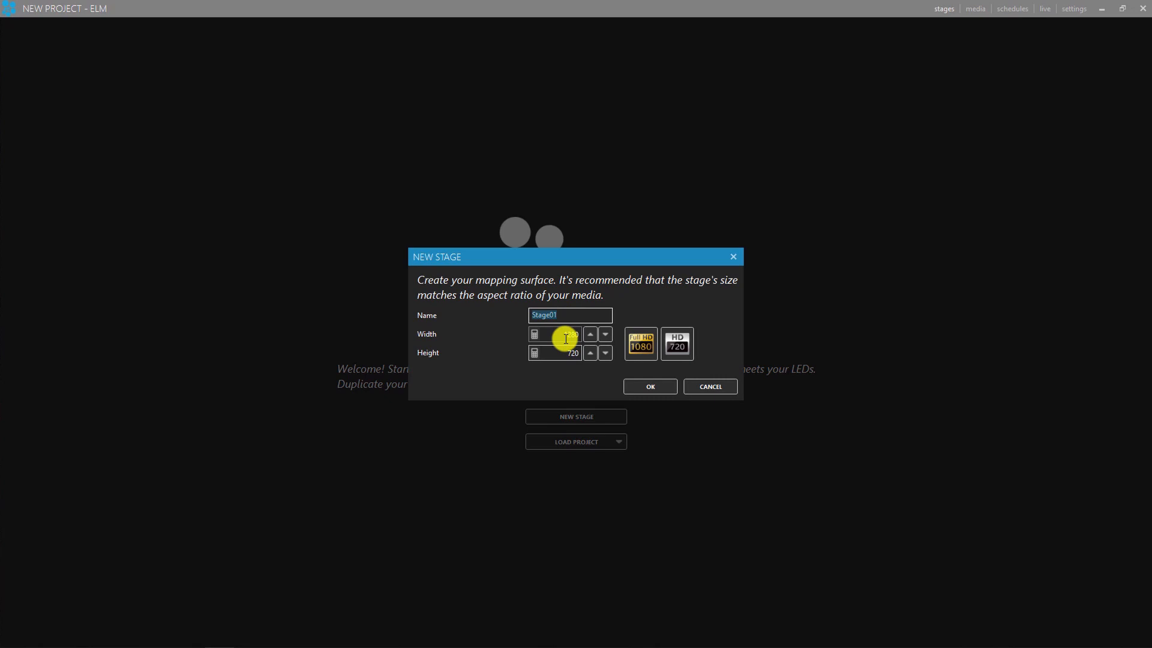
pyautogui.click(649, 386)
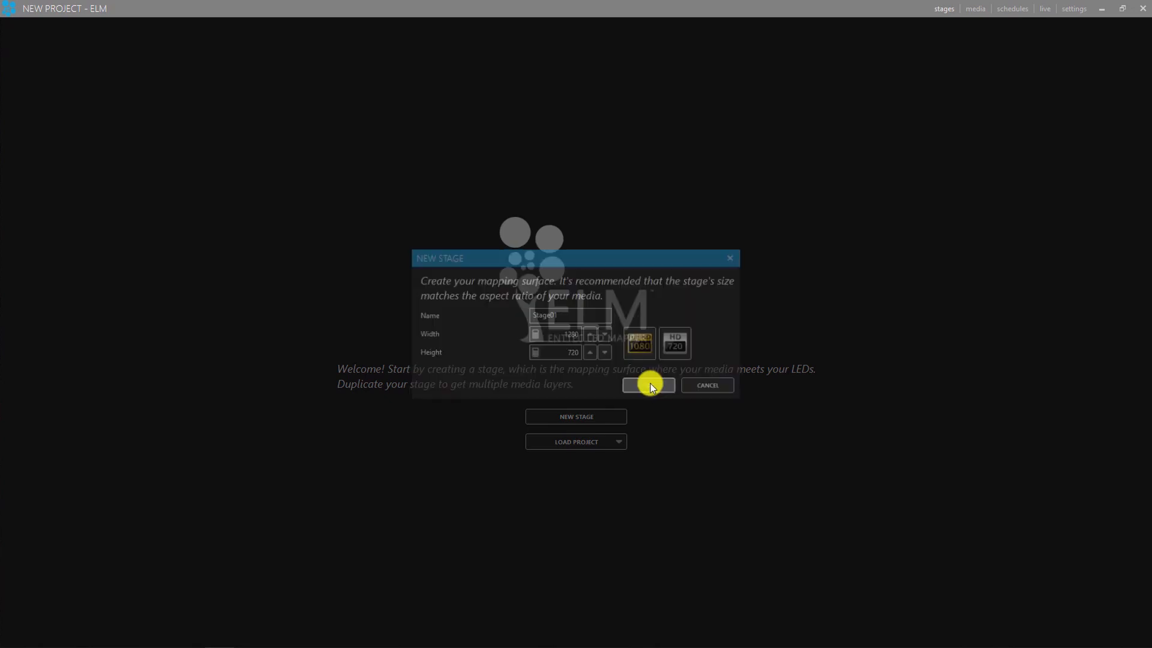
pyautogui.click(647, 385)
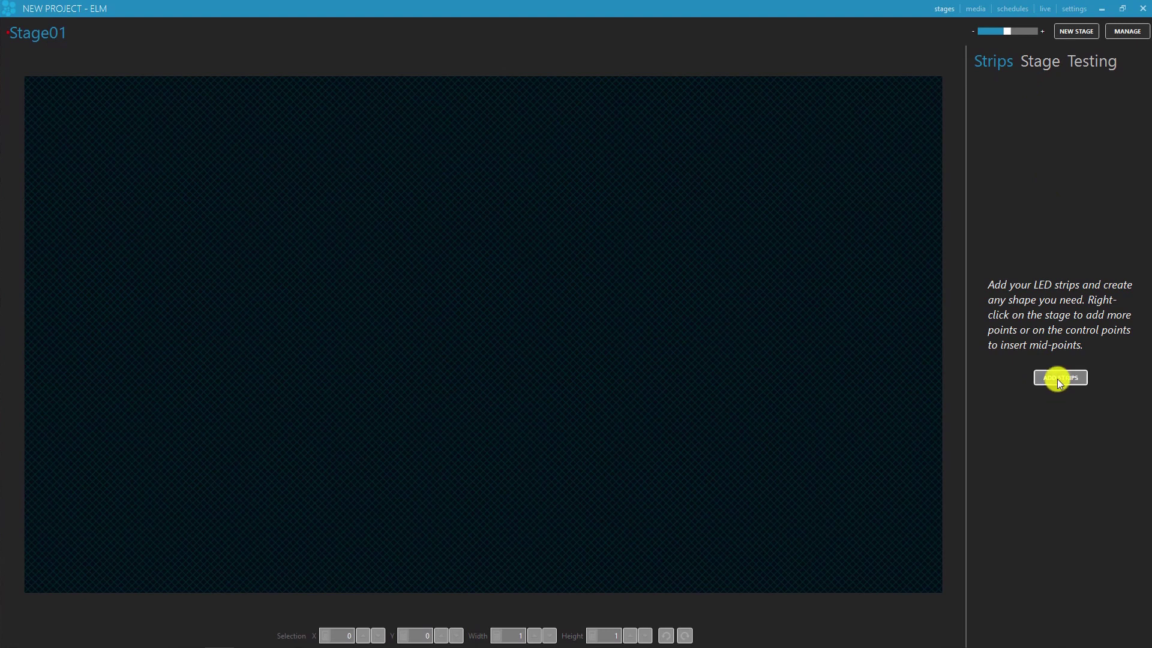
# Begin adding strips: 8 strips of 8 RGB LEDs as lines over ArtNet from universe 0.
pyautogui.click(1060, 376)
pyautogui.write('8')
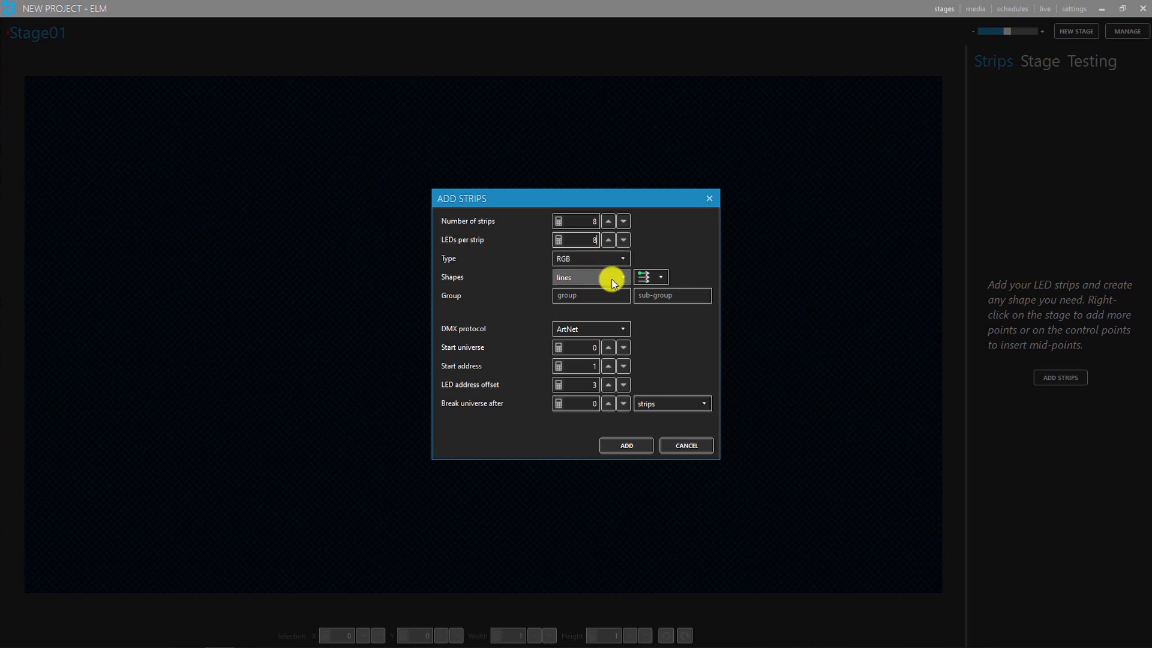
pyautogui.moveTo(602, 322)
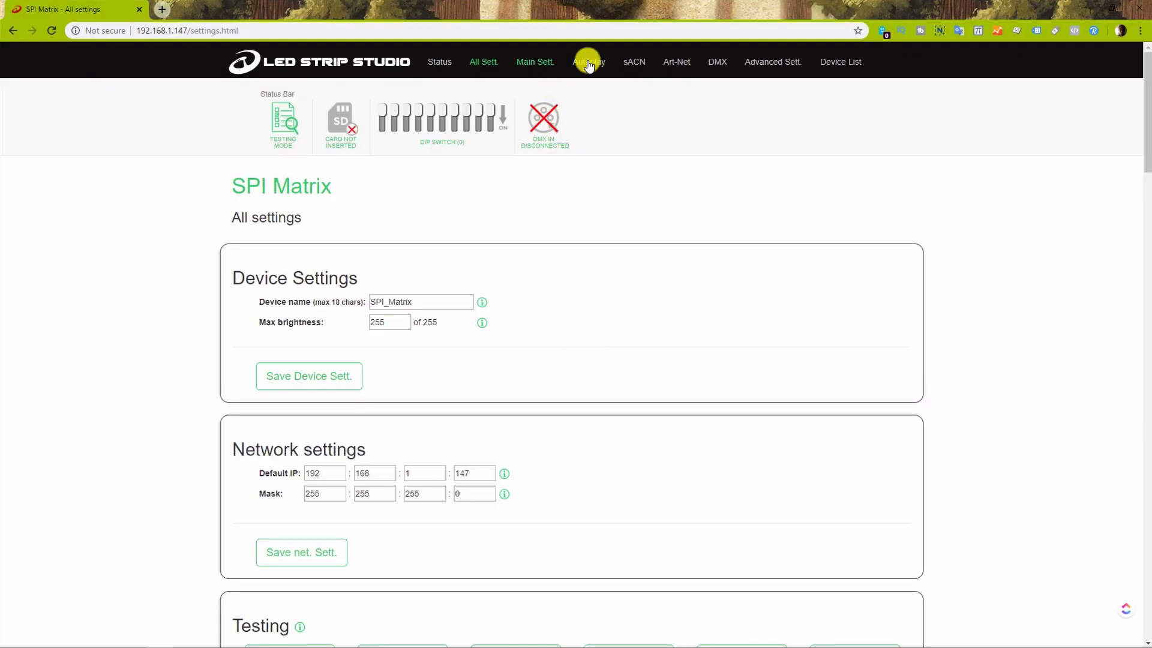
# Check the device's Art-Net page: net address 1 and each output's first universe.
pyautogui.click(677, 62)
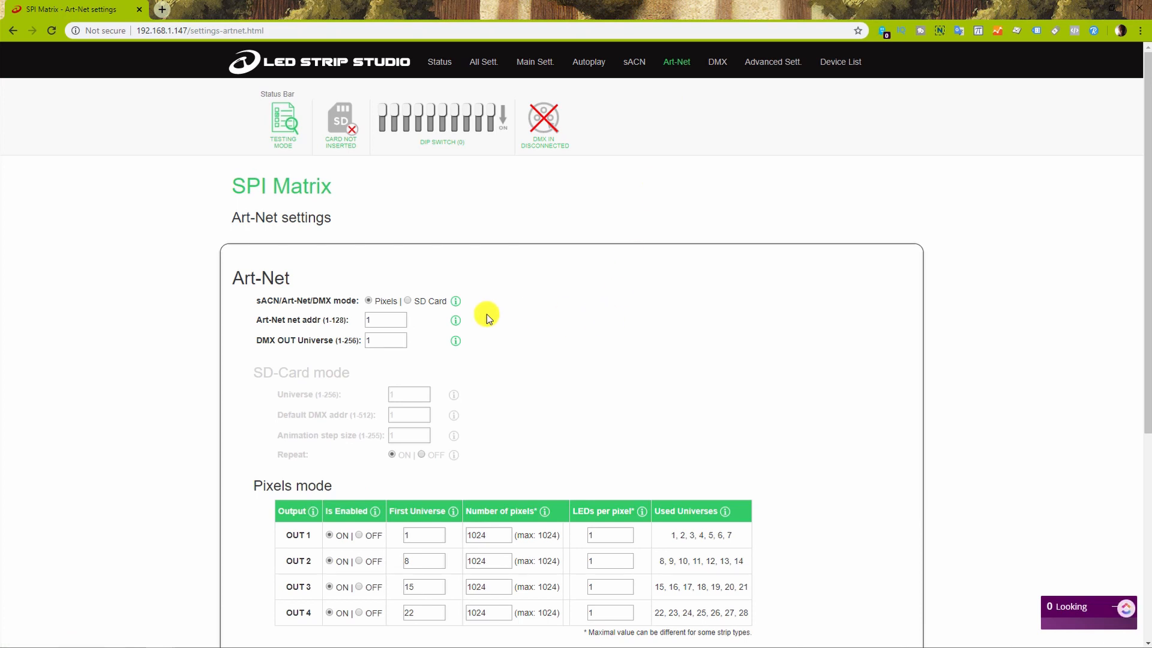
pyautogui.click(382, 319)
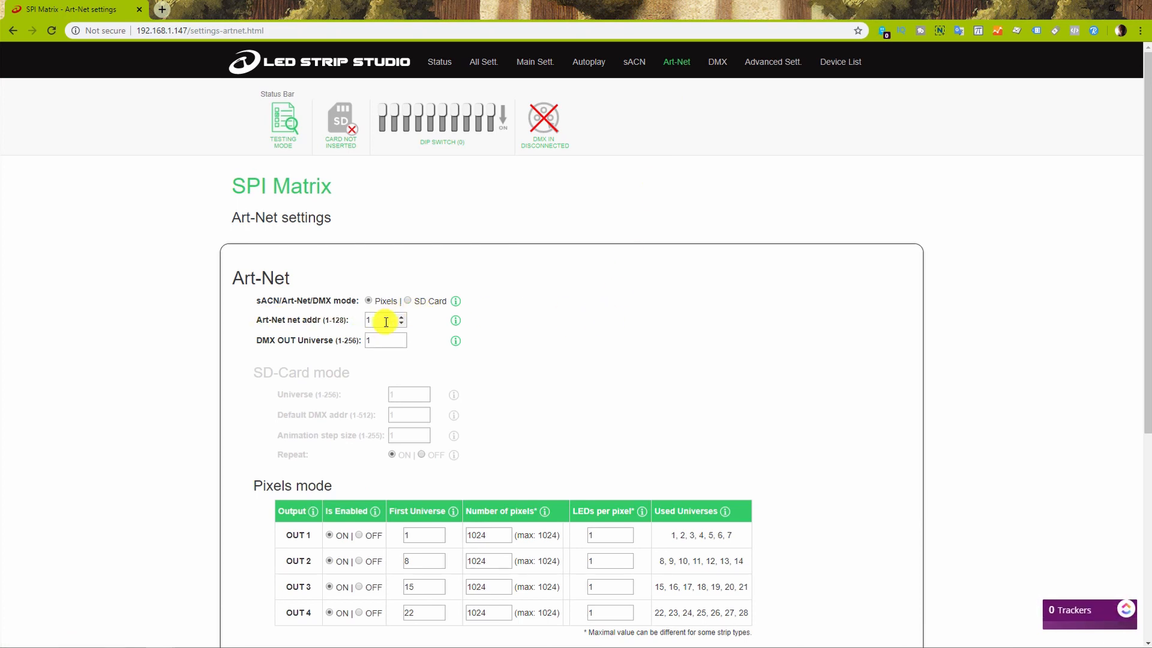
pyautogui.scroll(-3)
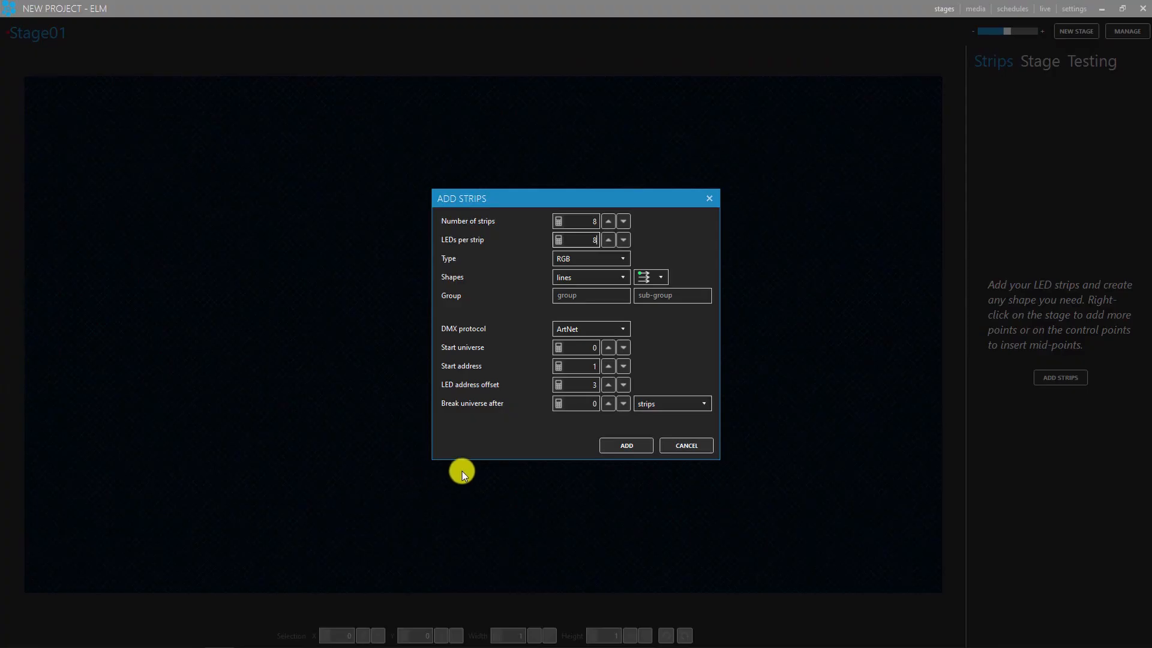
# Add the eight strips (RGB01–RGB08) to Stage01 and scale them into the top-left corner.
pyautogui.click(626, 445)
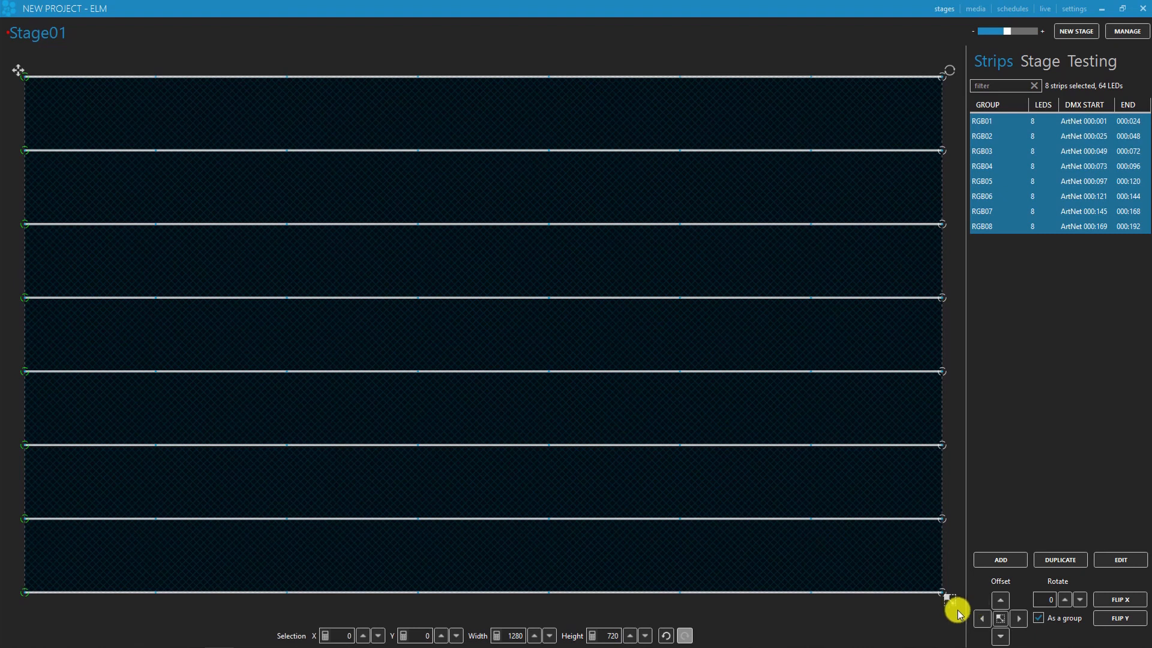
pyautogui.moveTo(951, 590); pyautogui.dragTo(376, 258)
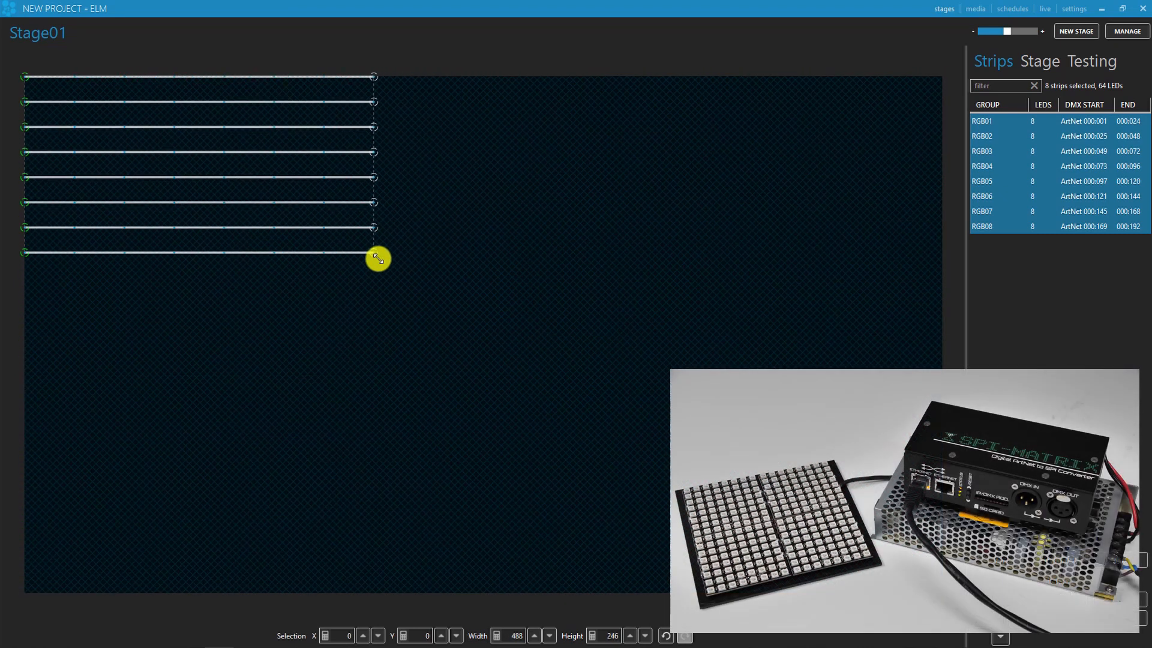
pyautogui.click(1091, 62)
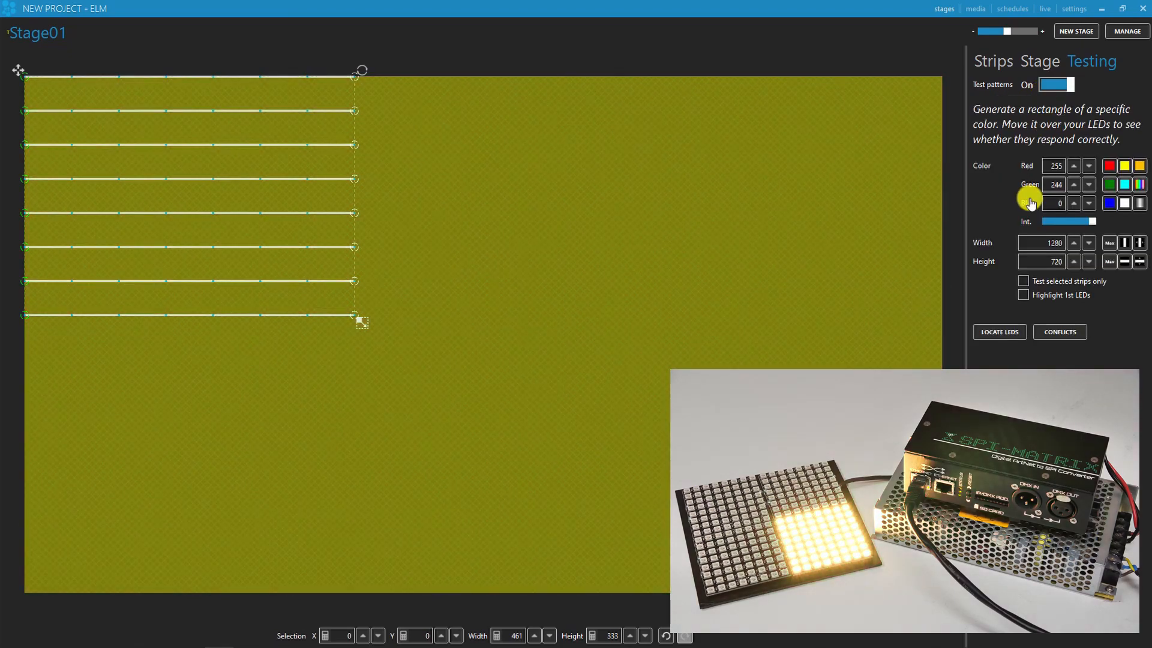
# Drag a narrow red test bar across the strips, then switch it to green and blue.
pyautogui.click(1108, 202)
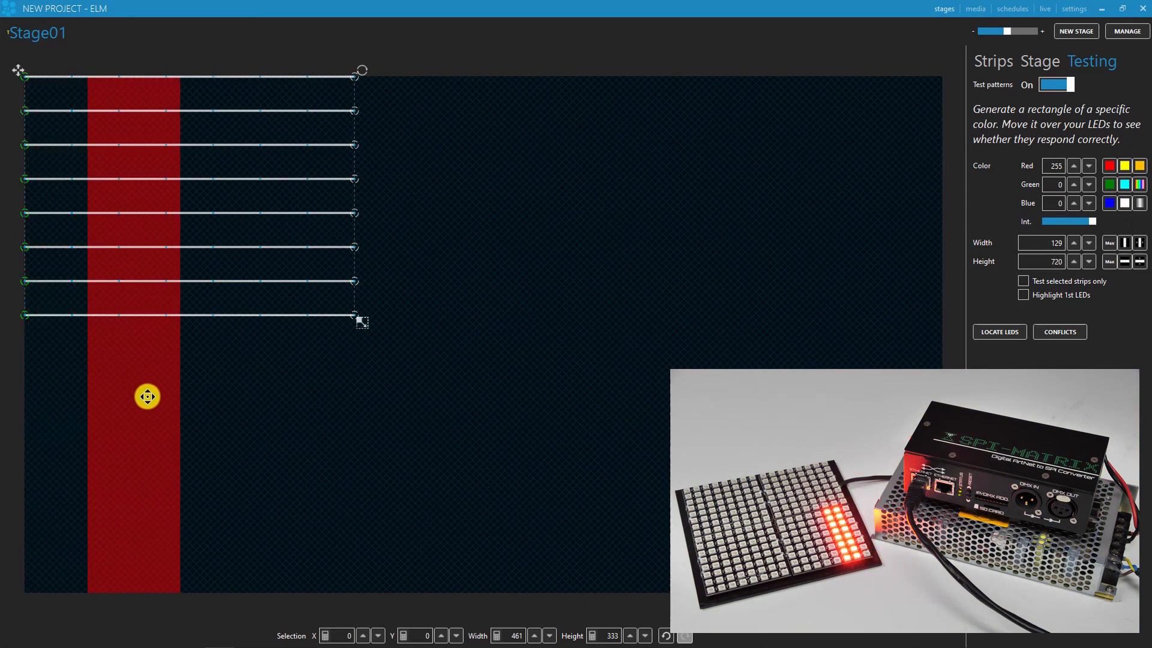
pyautogui.moveTo(146, 397); pyautogui.dragTo(390, 385)
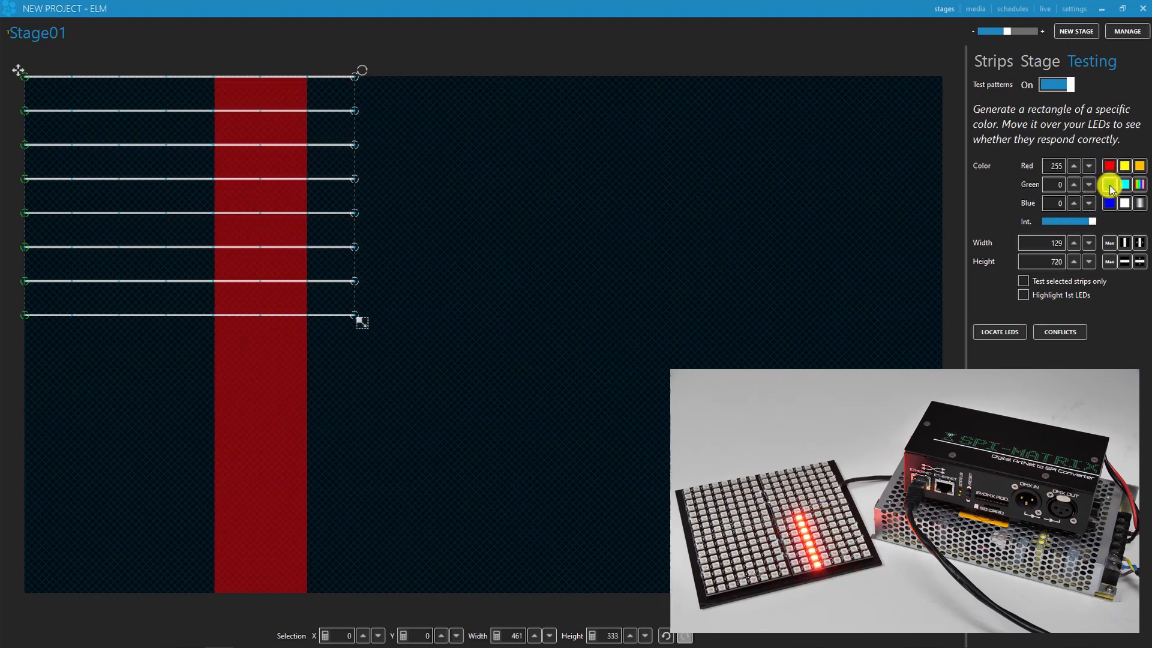
pyautogui.click(1106, 183)
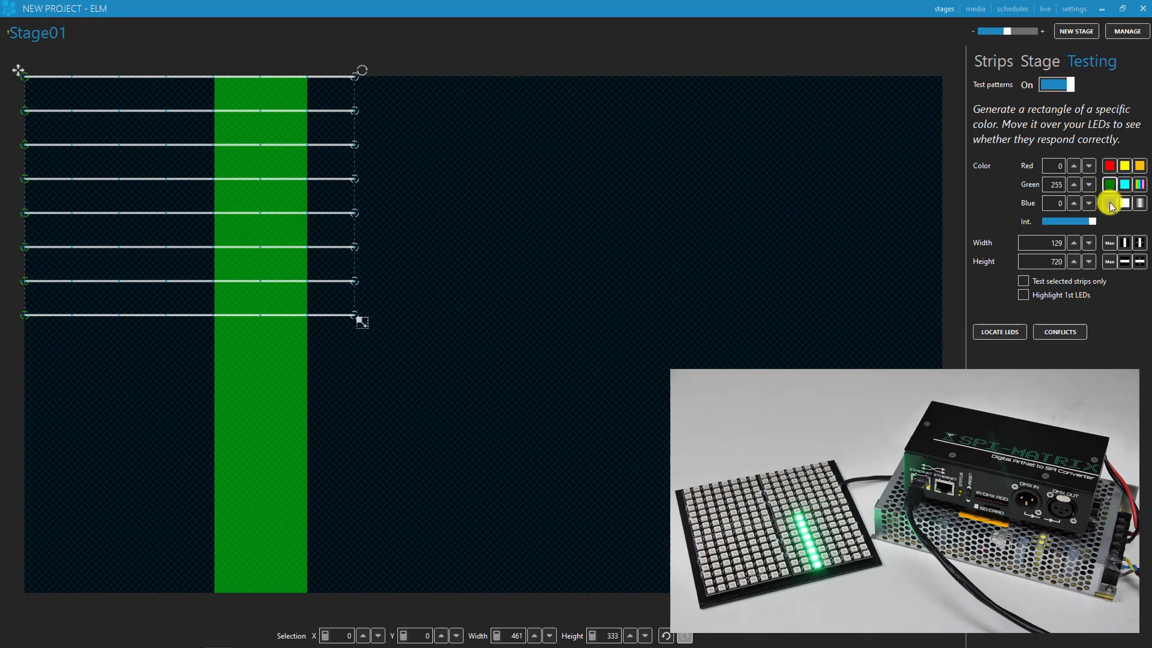
pyautogui.click(1107, 202)
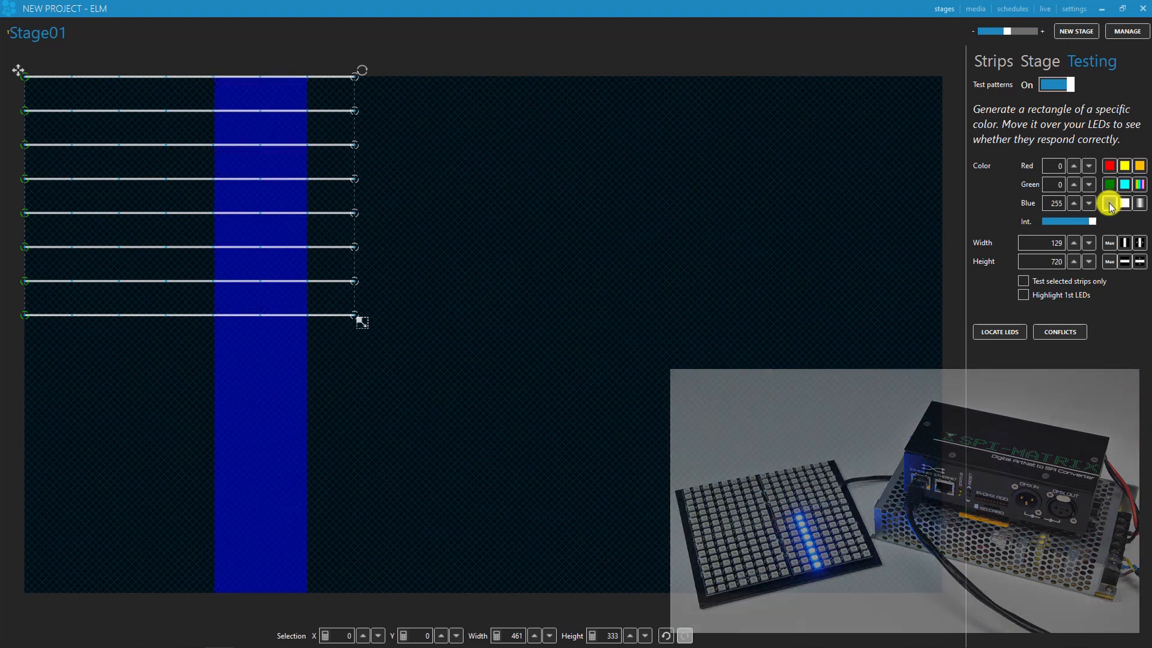